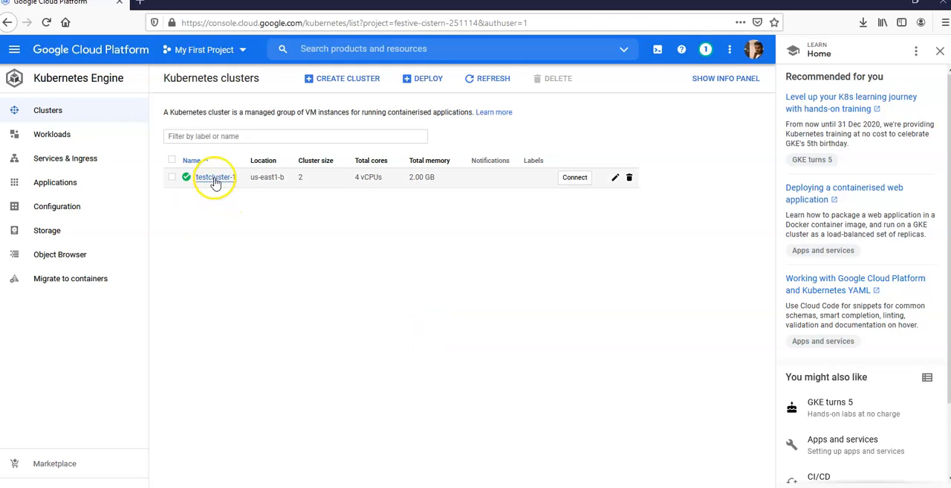
Step: Open the testcluster-1 details page from the Kubernetes Engine clusters list
click(214, 177)
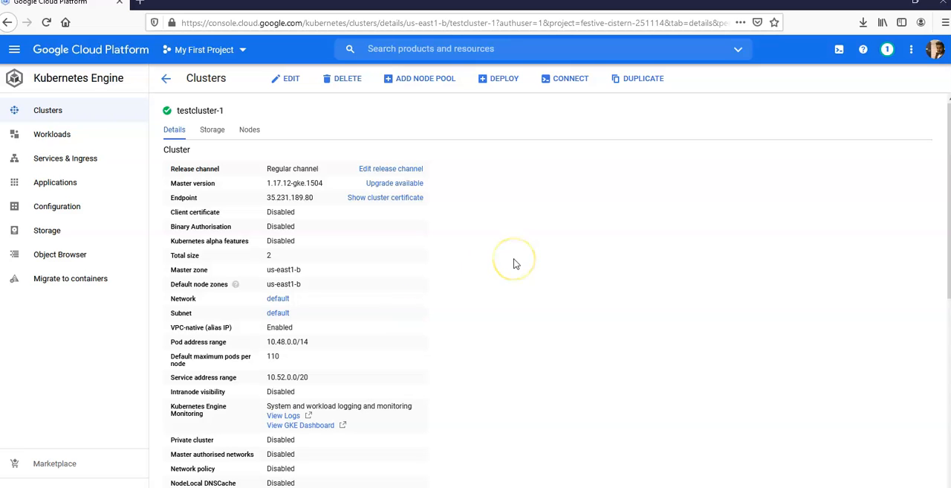
mouse_move(557, 57)
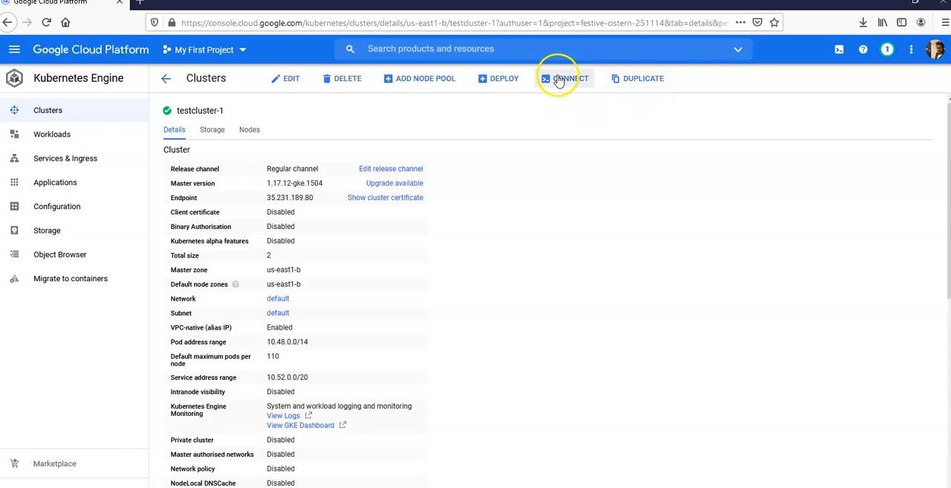
Step: Bring up the 'Connect to the cluster' dialog showing the gcloud get-credentials command
click(565, 77)
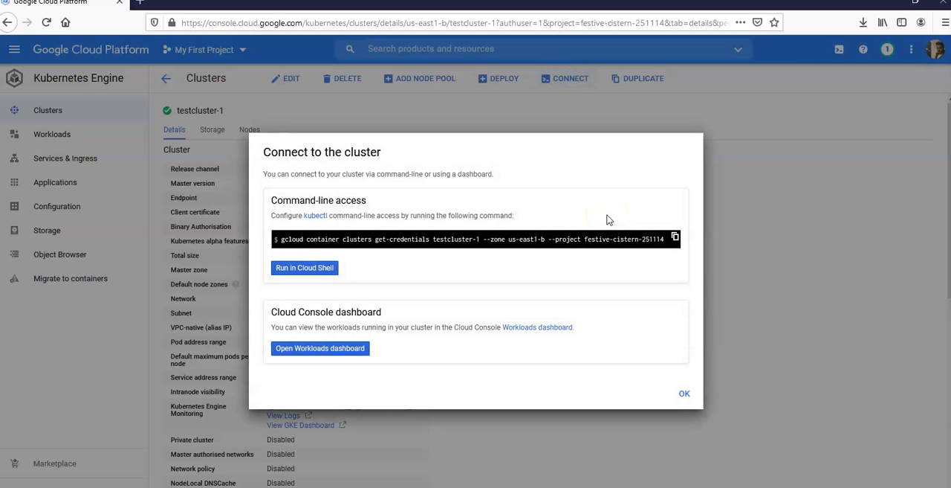
mouse_move(374, 192)
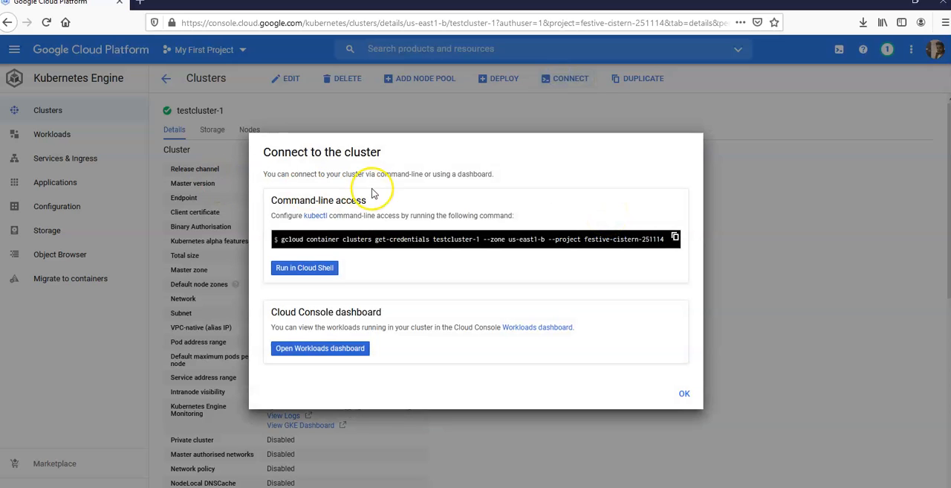
mouse_move(359, 184)
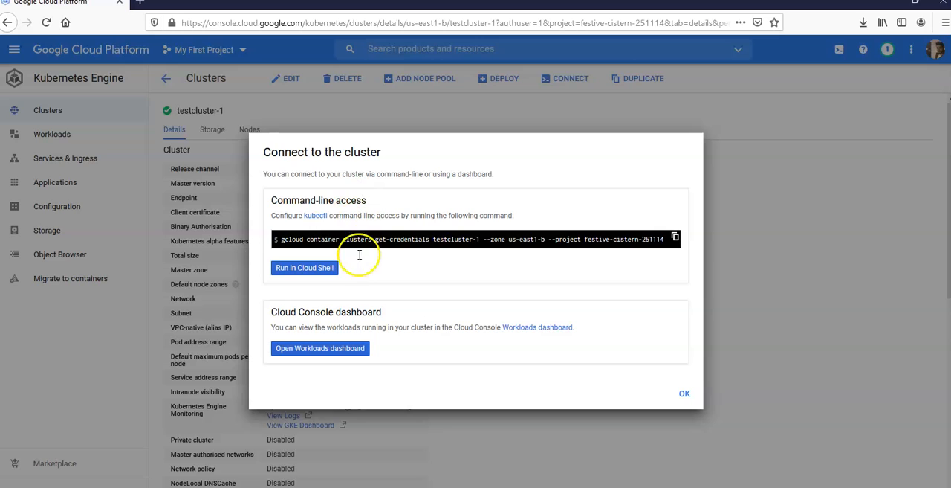
mouse_move(315, 216)
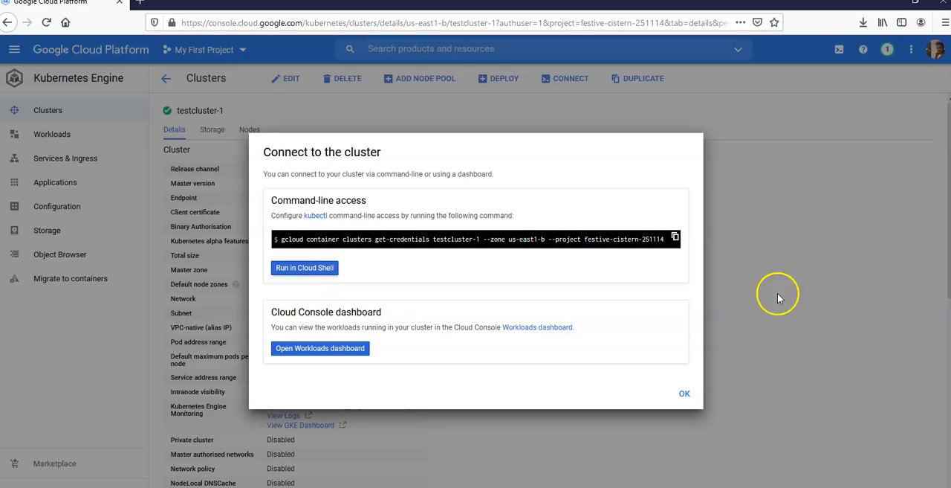
click(675, 238)
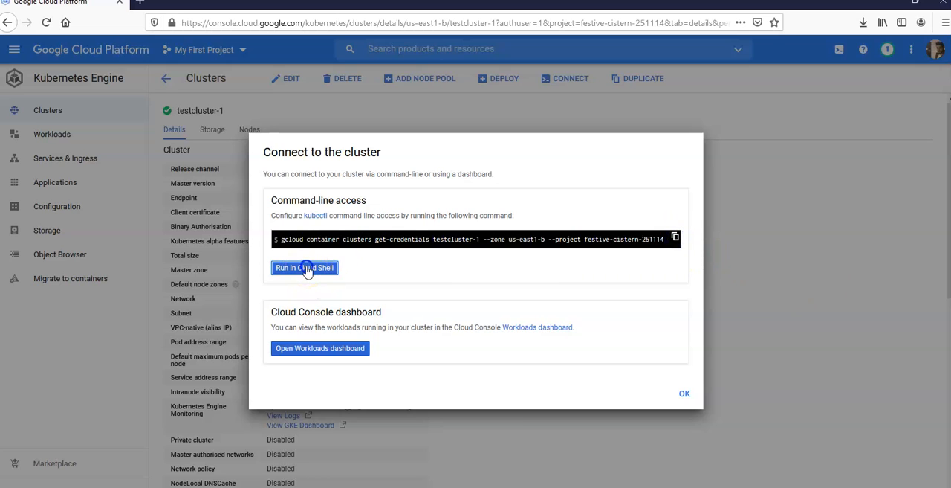
Step: Run the connection command in Cloud Shell, bringing up the Cloud Shell welcome card
click(303, 268)
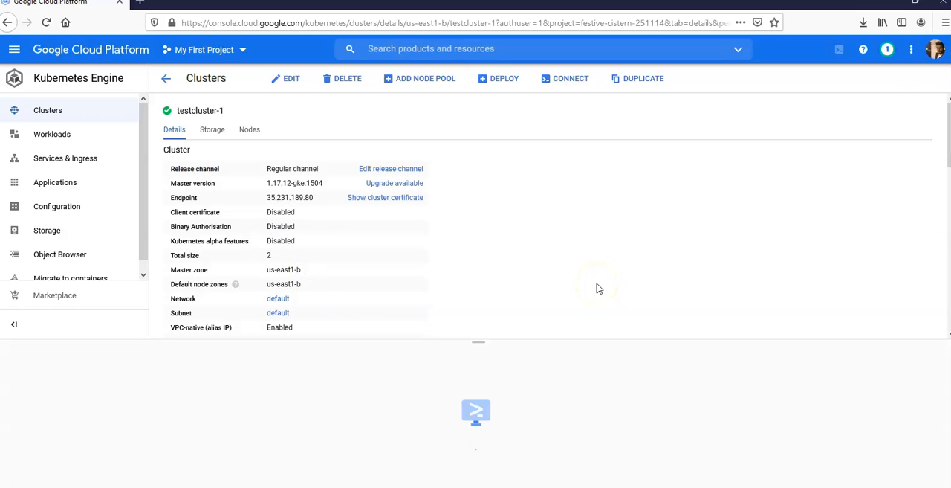
click(476, 413)
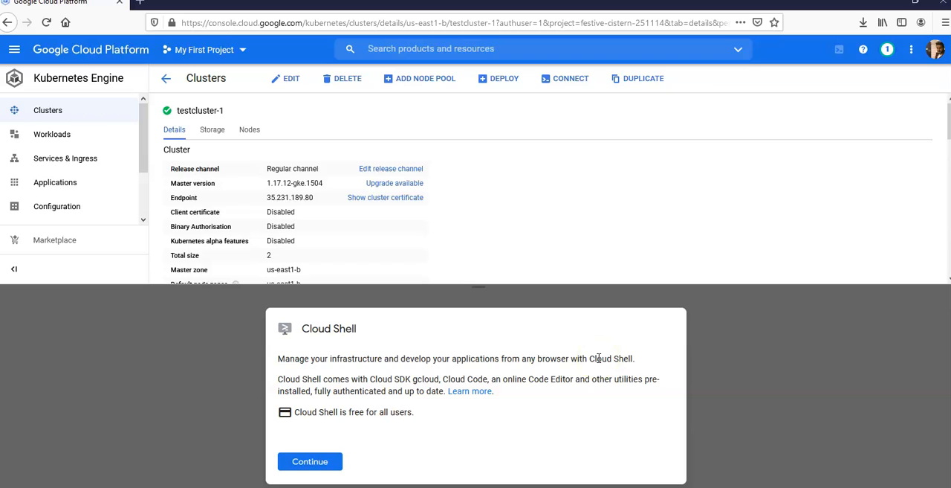
mouse_move(601, 348)
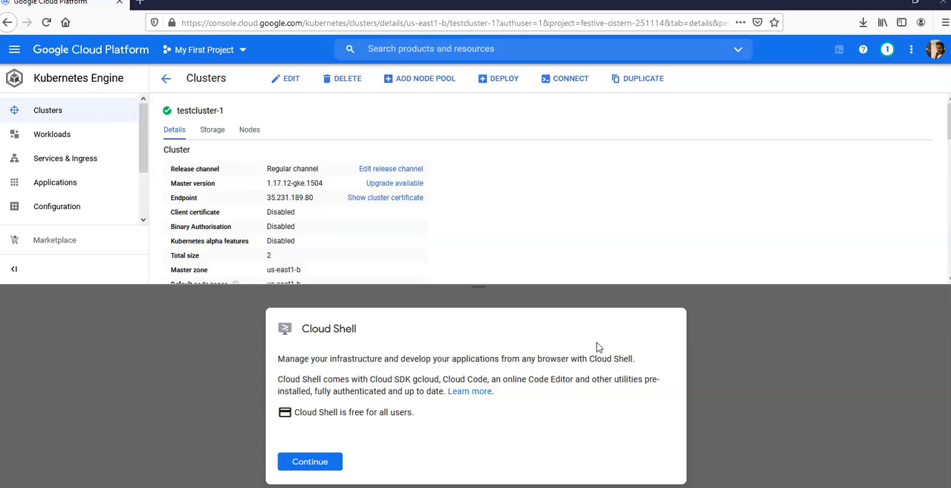
click(309, 460)
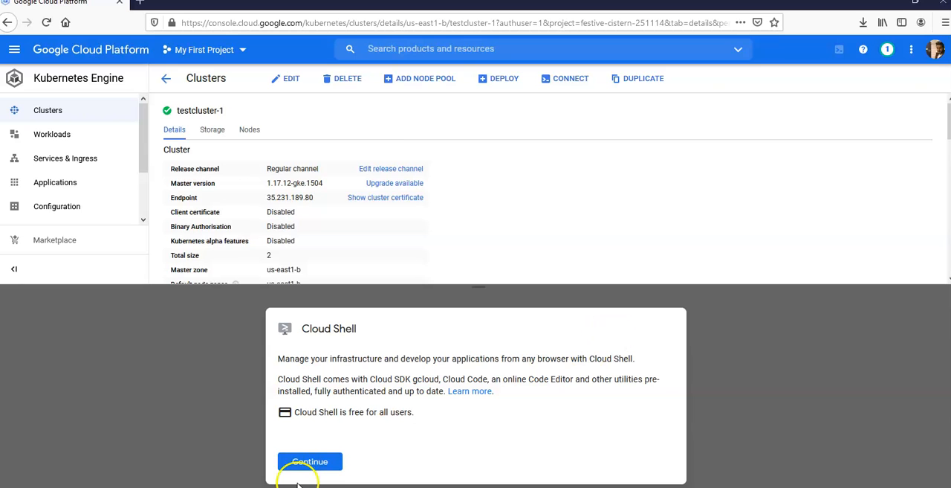
Step: Continue past the Cloud Shell intro so the terminal machine starts provisioning
click(309, 461)
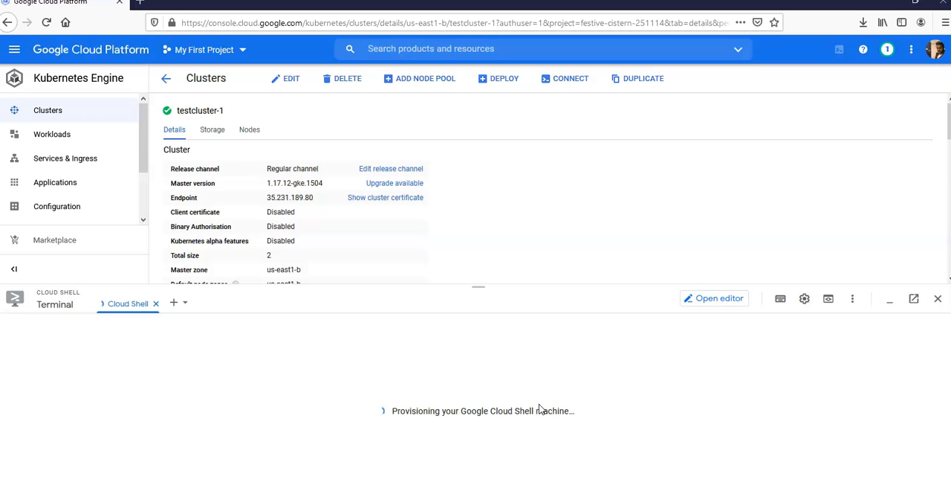
mouse_move(42, 437)
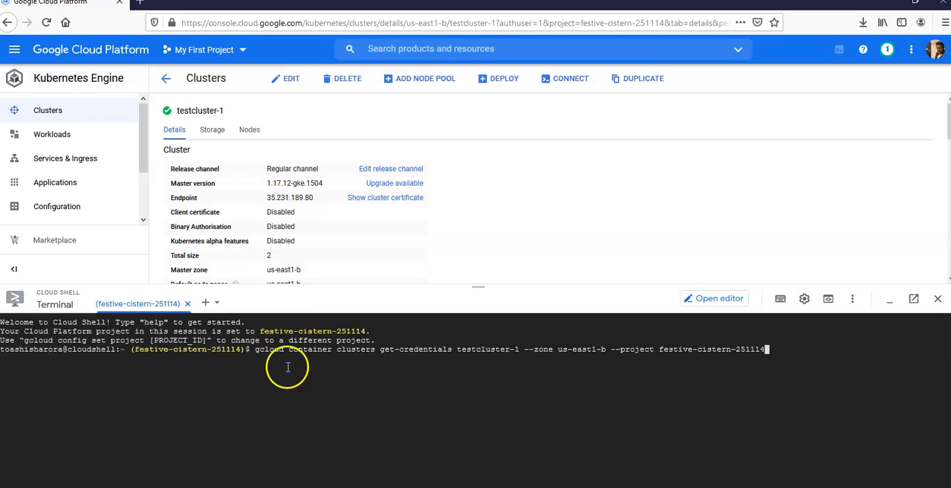
mouse_move(463, 350)
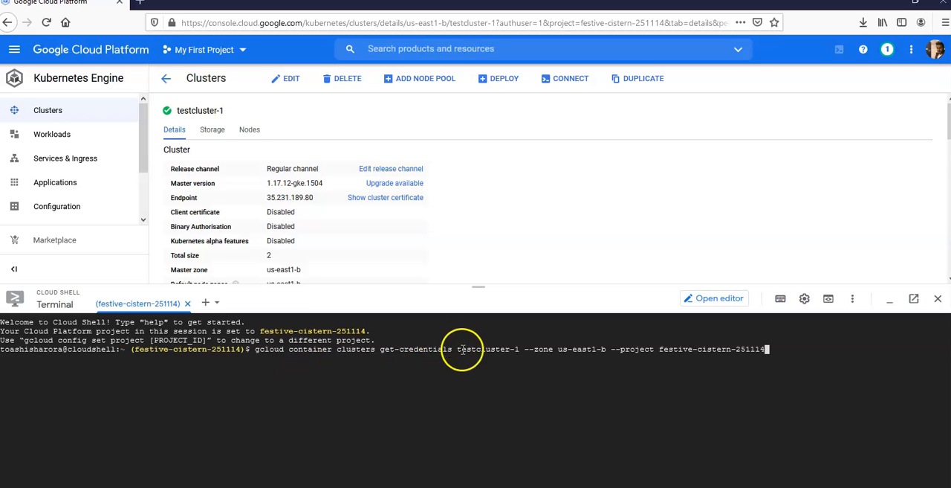
double_click(487, 348)
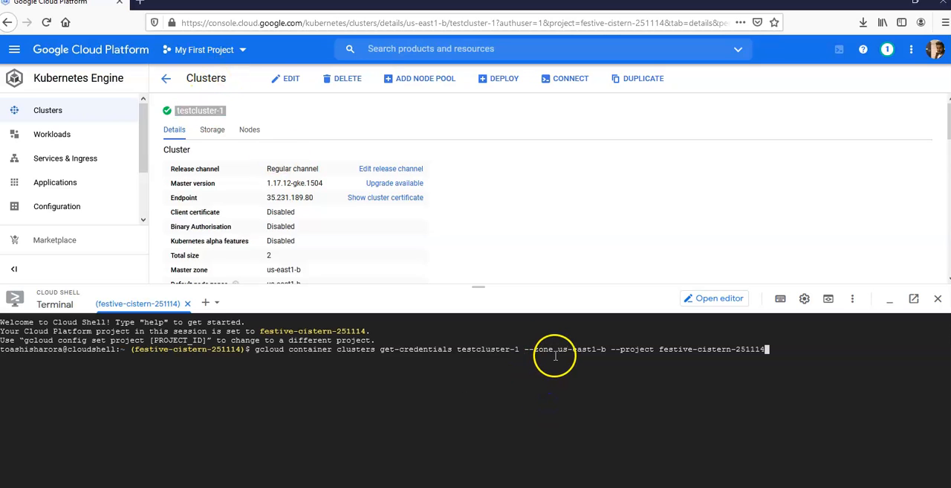
mouse_move(482, 205)
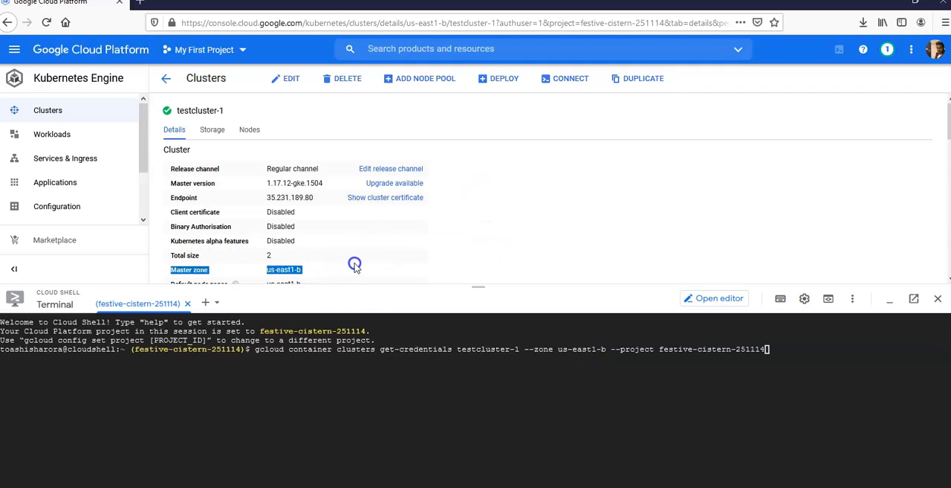
mouse_move(660, 402)
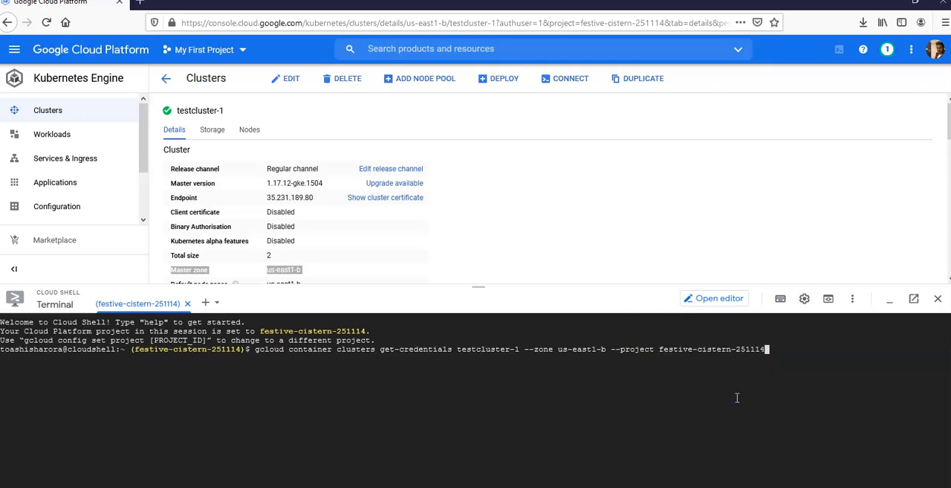
mouse_move(811, 354)
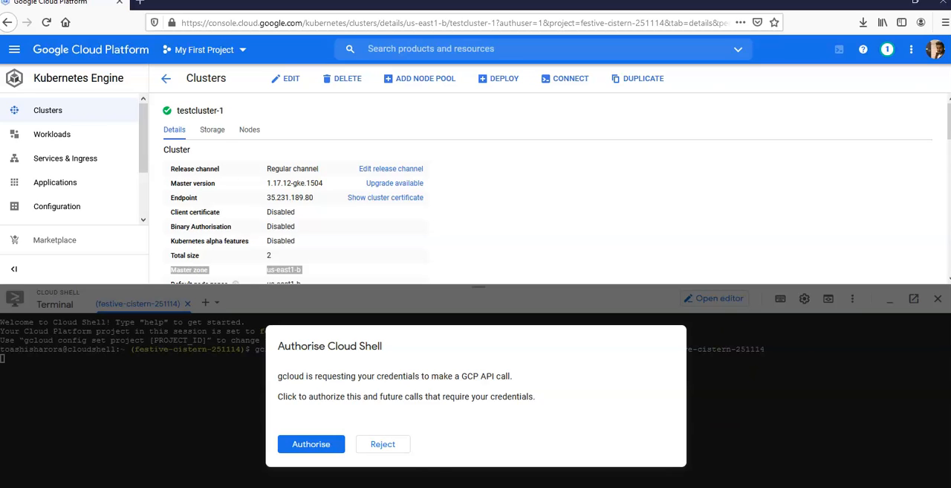
Step: Authorise Cloud Shell so the get-credentials command can use the account
click(311, 443)
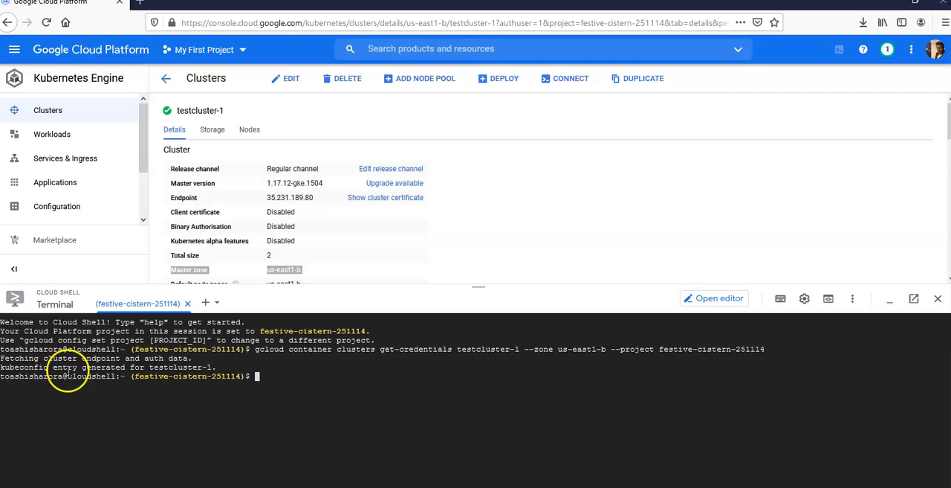
Step: Run gcloud container clusters get-credentials testcluster-1 --zone us-east1-b --project festive-cistern-251114
double_click(182, 366)
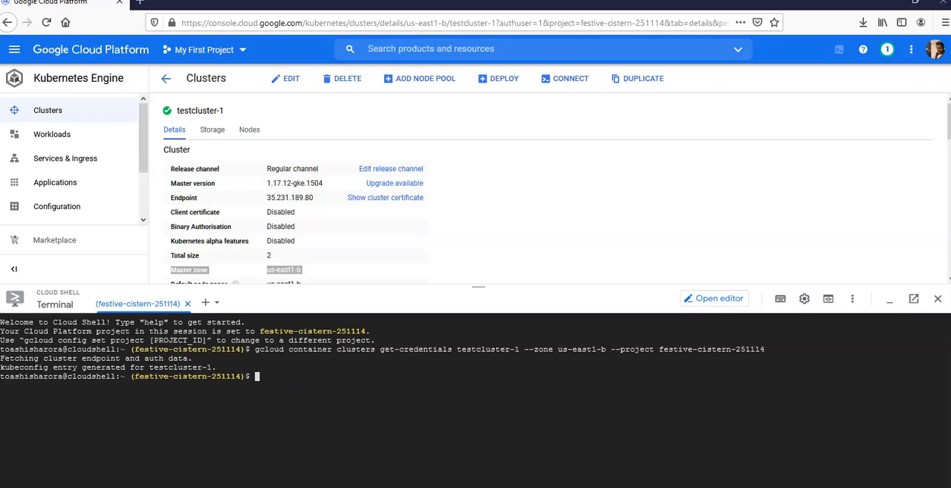
mouse_move(348, 383)
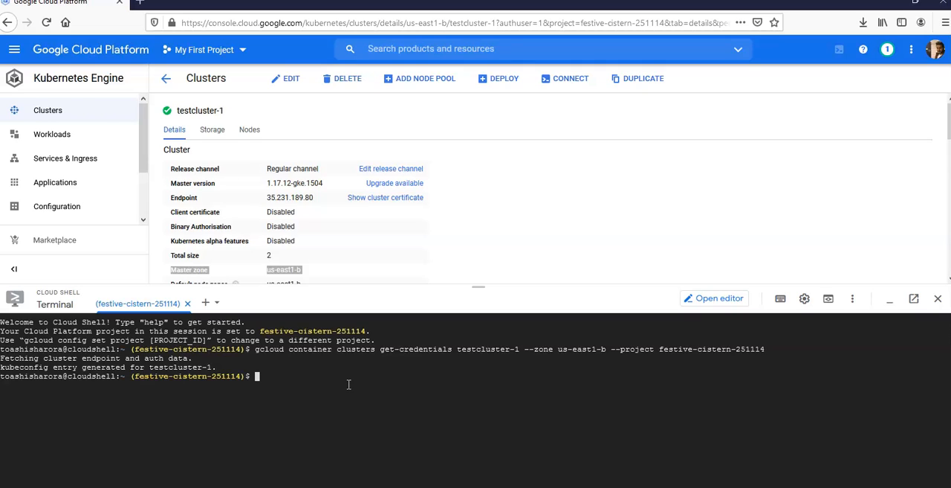
Step: Run kubectl config current-context, retyping after a typo, showing gke_festive-cistern-251114_us-east1-b_testcluster-1
text(ku)
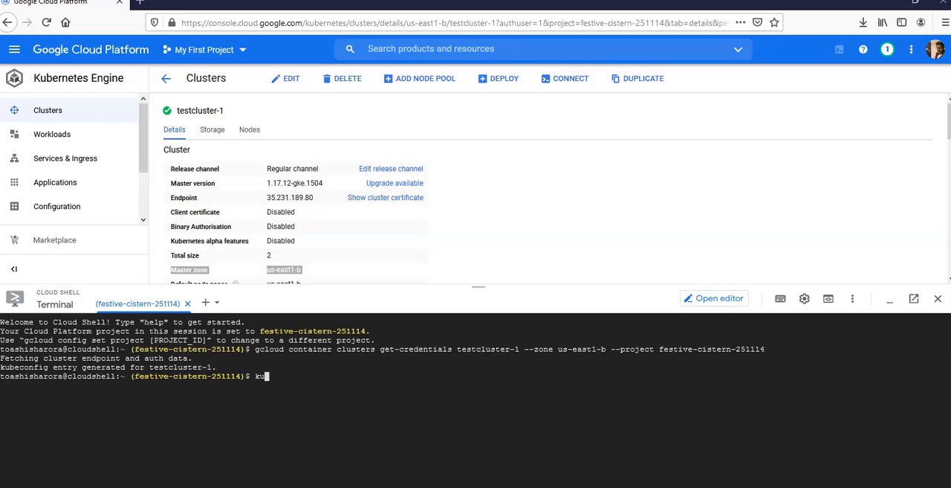
text(bectl)
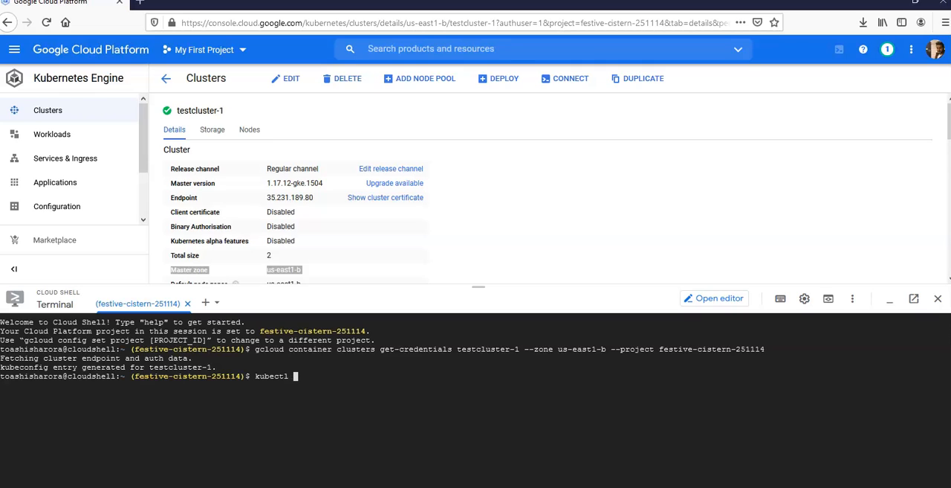
text(confoi)
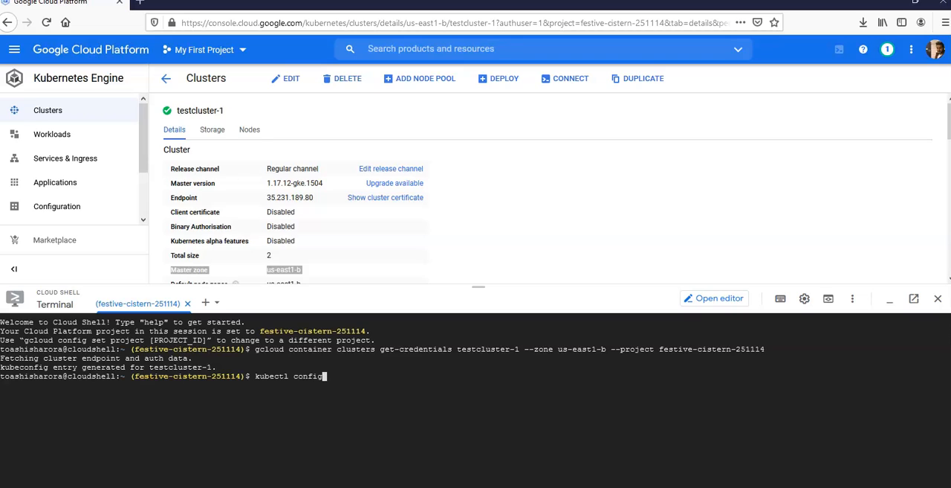
text(current-contect)
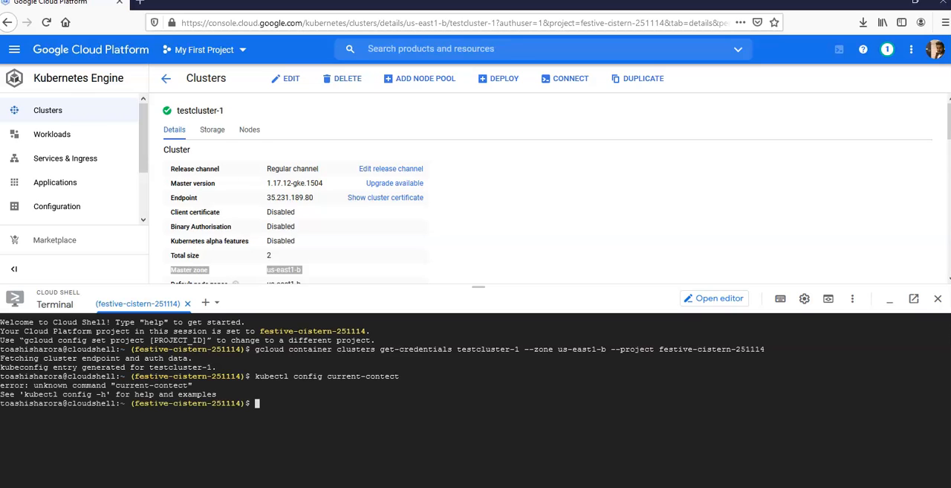
text(kubectl config current-context)
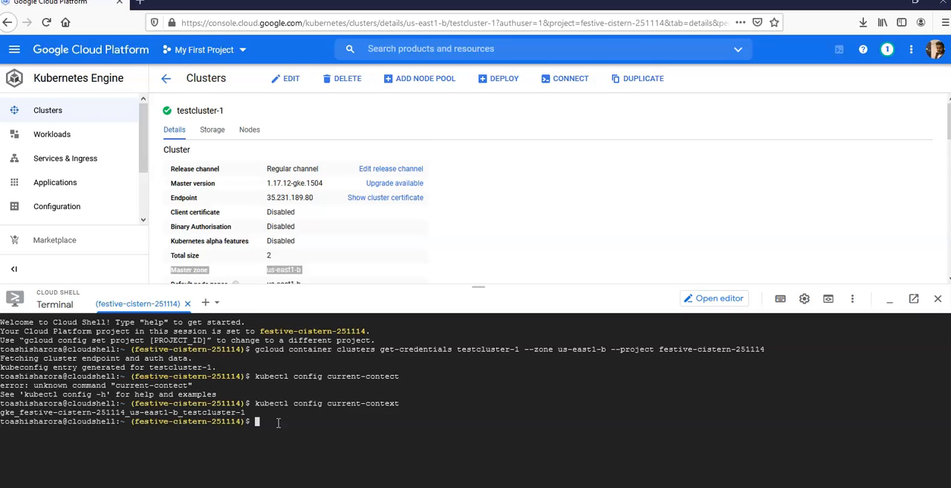
Step: Run kubectl config view, enlarge the terminal and highlight the testcluster-1 kubeconfig entries
text(kubect)
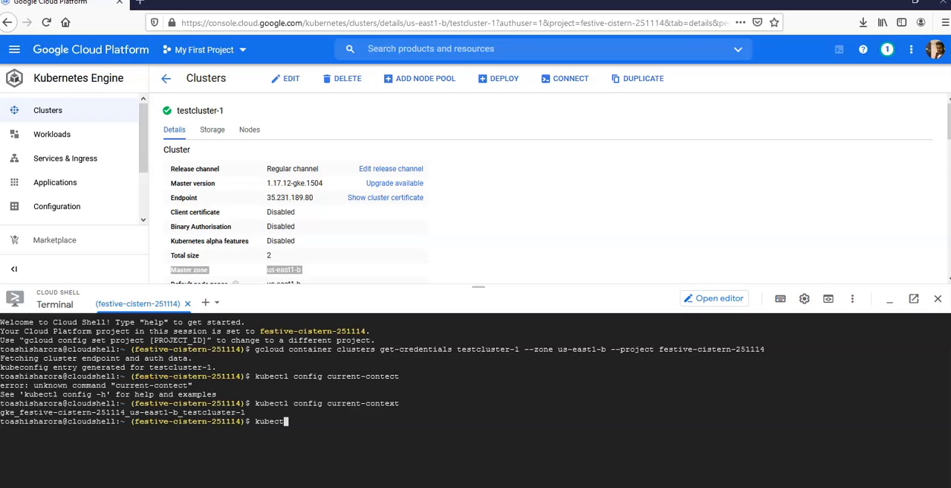
text(co)
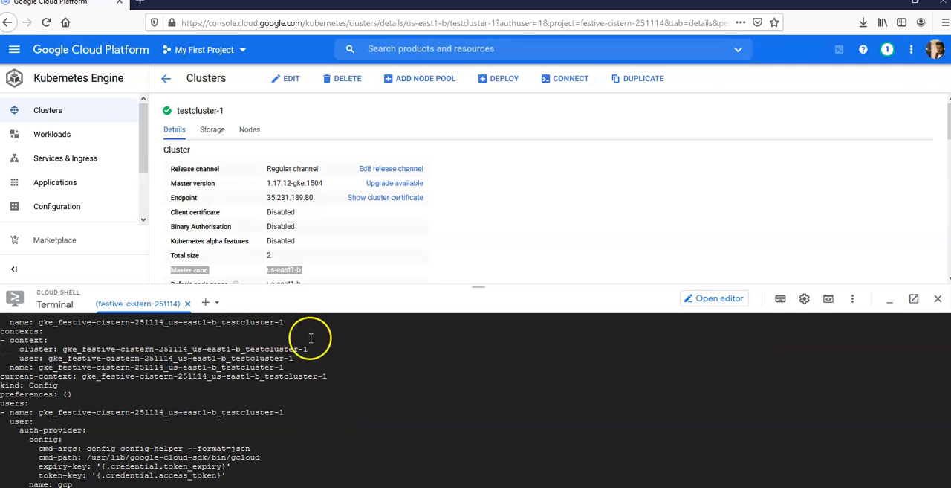
drag(485, 286, 485, 120)
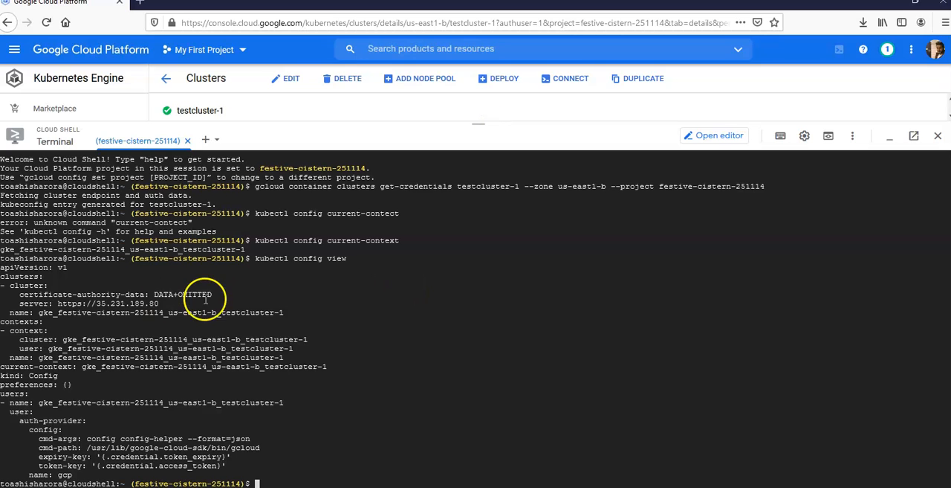
drag(212, 295, 322, 398)
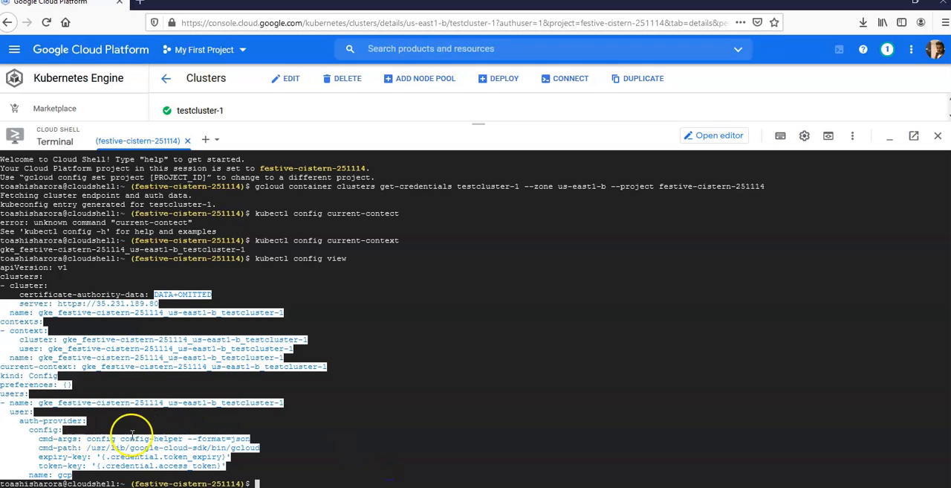
mouse_move(336, 393)
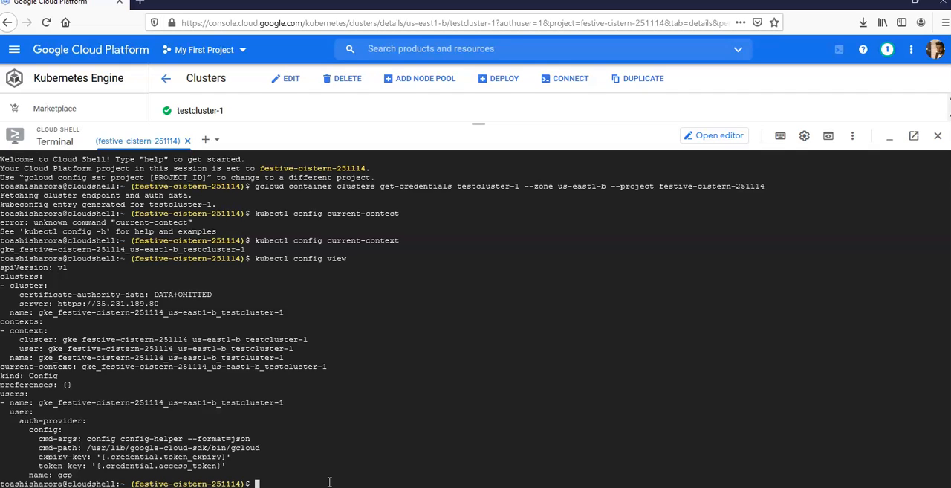
Step: Run kubectl get nodes, listing two Ready nodes on v1.17.12-gke.1504
text(k)
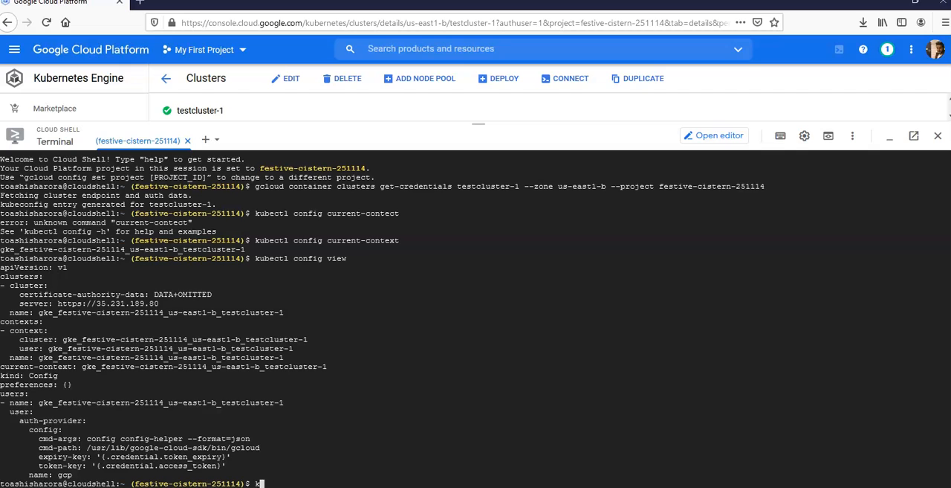
text(ubectl get)
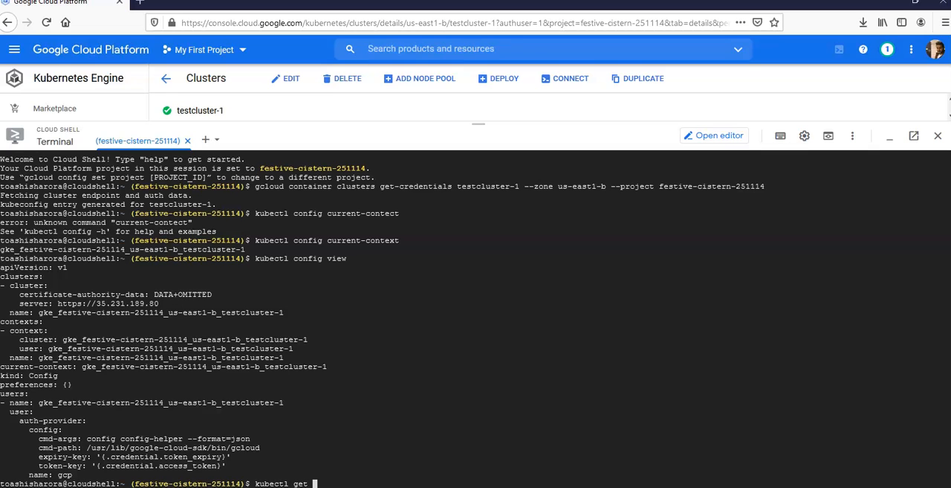
text(nodes)
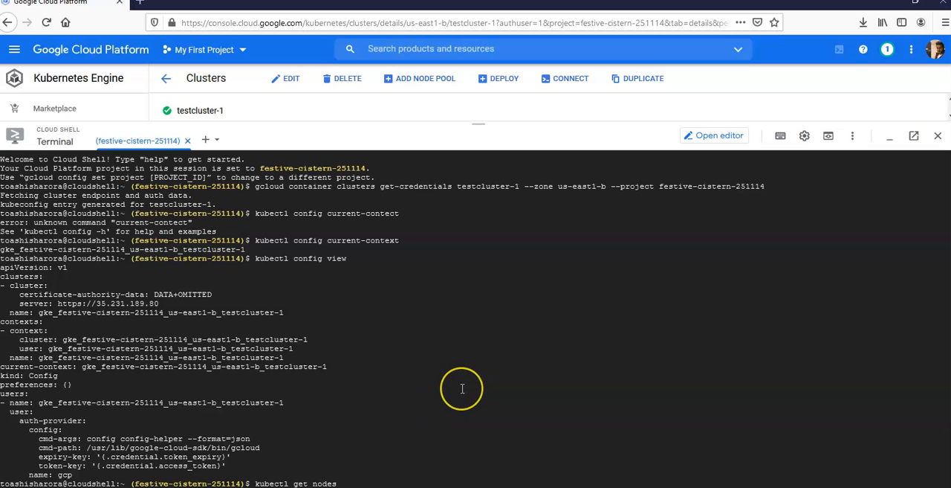
scroll(down, 3)
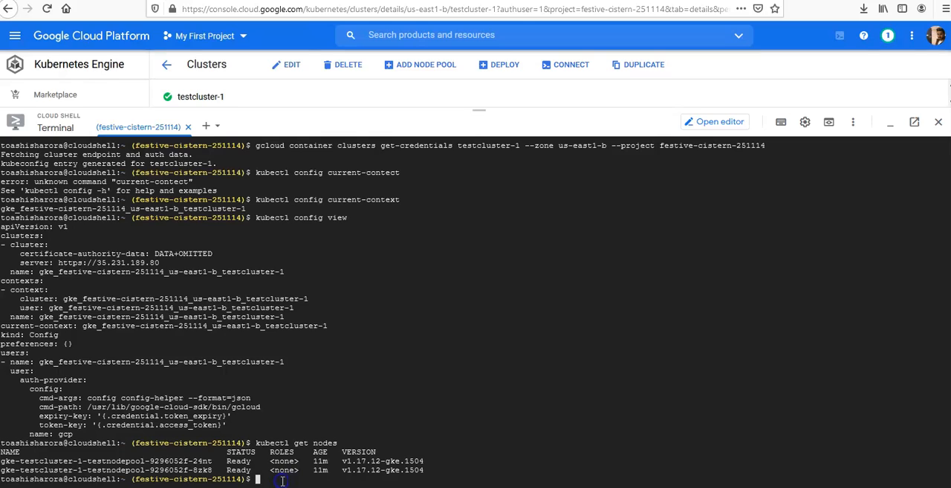
Step: Run kubectl get services and kubectl get pods: only the kubernetes service, no pods in default
text(ju)
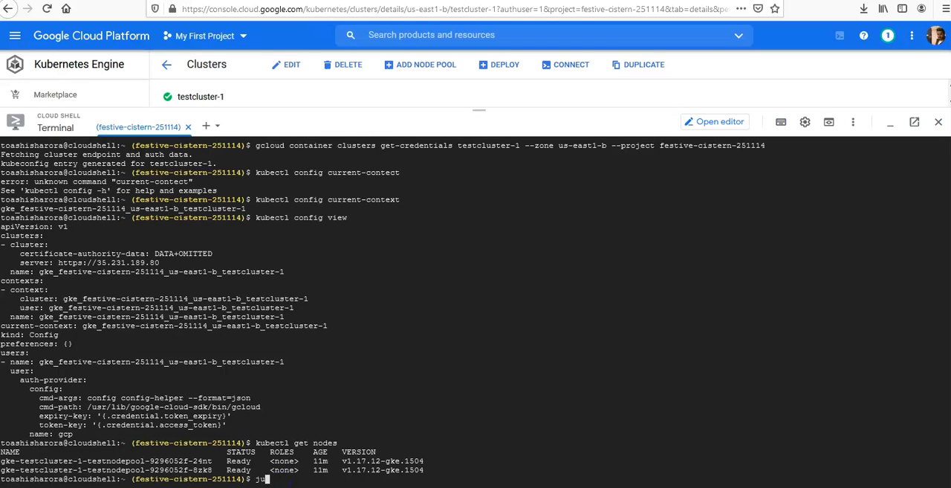
text(kubectl)
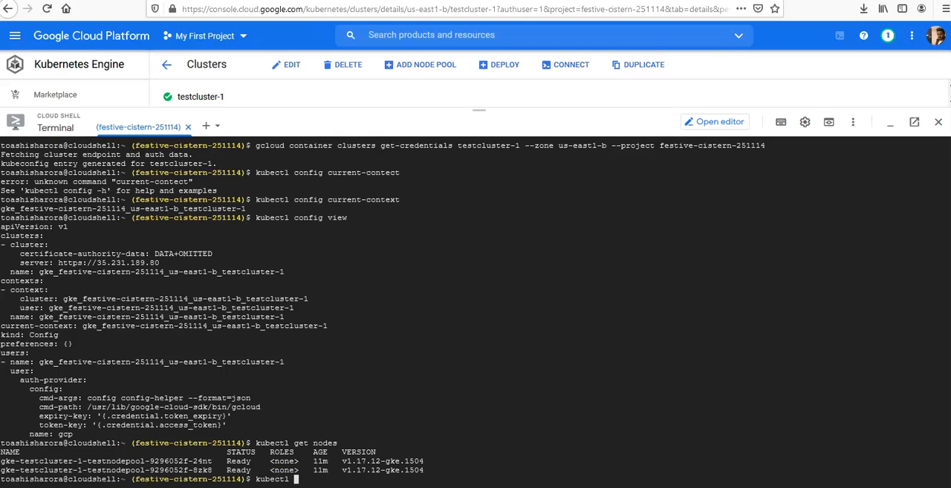
text(get services)
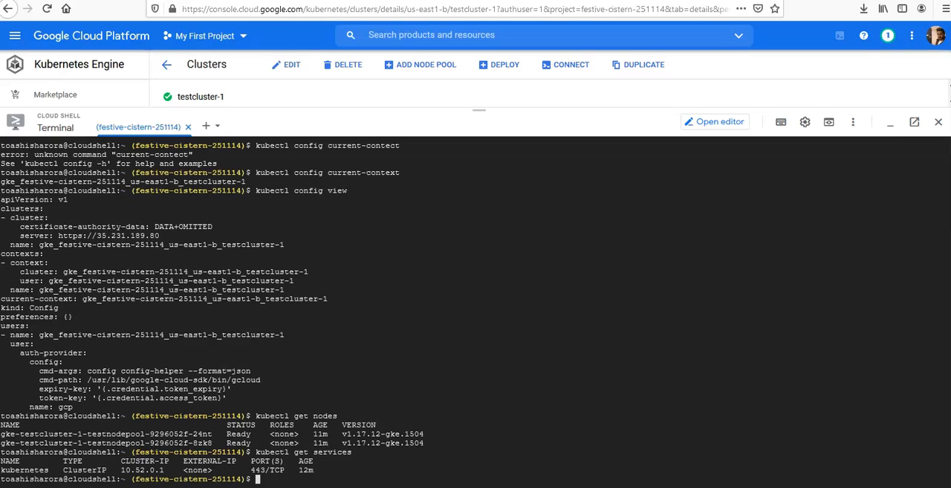
text(kubectl get pods)
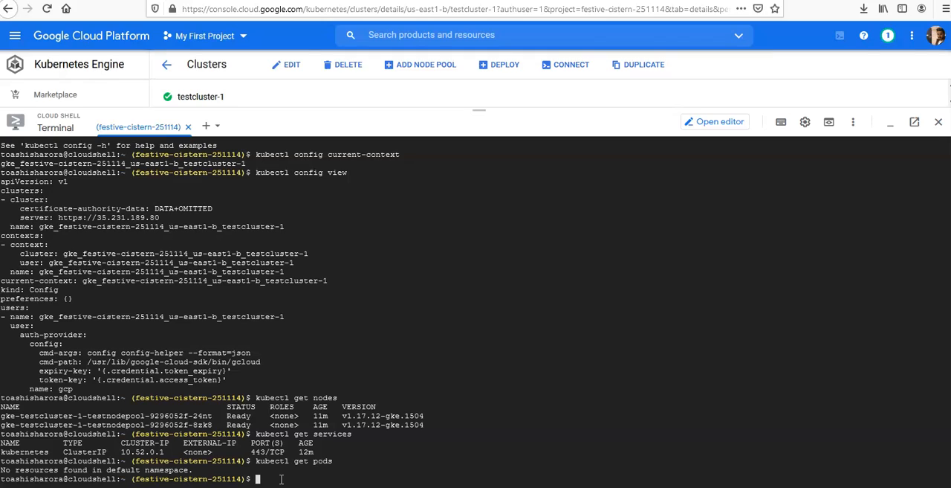
text(kubectl get po)
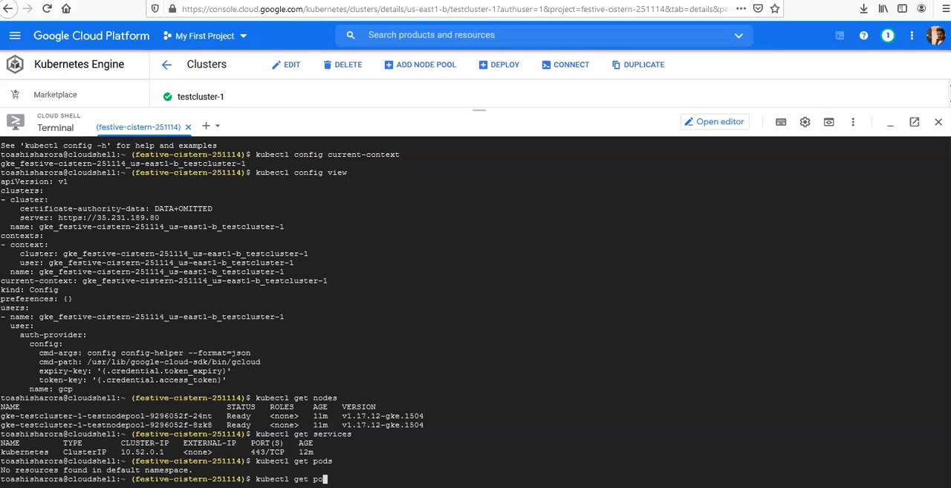